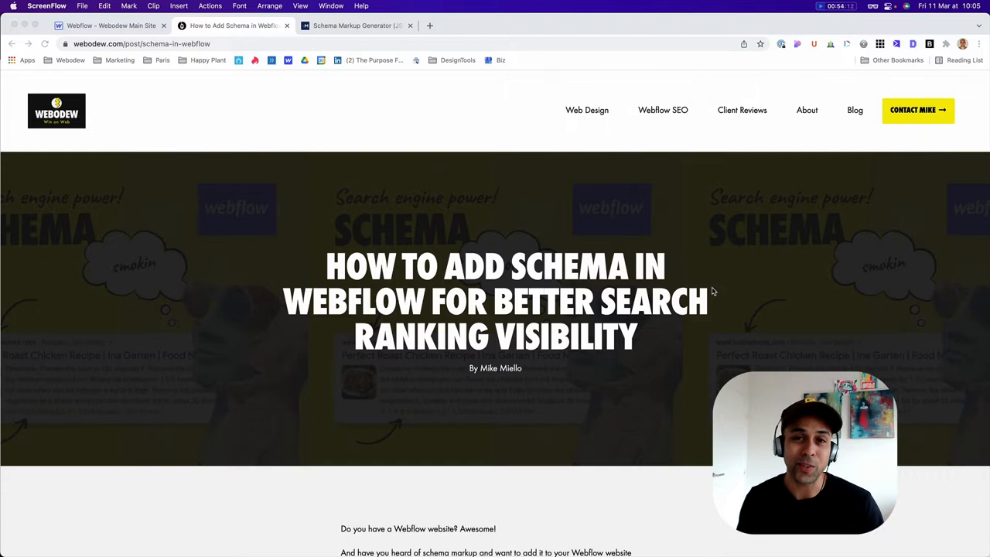
# - Search Google for 'webflow tutorial', browse the results, then return to the Webodew schema post
pyautogui.click(356, 26)
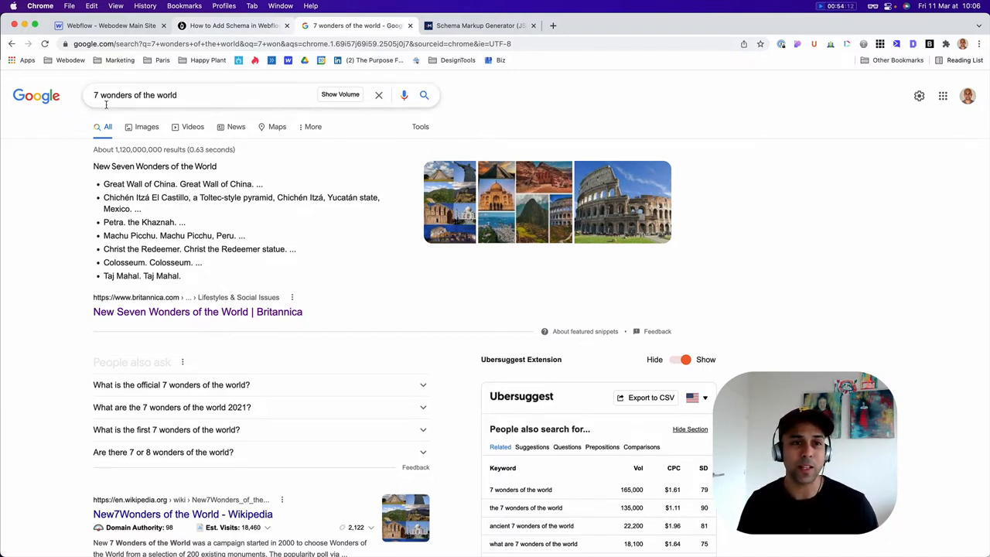
pyautogui.moveTo(365, 214)
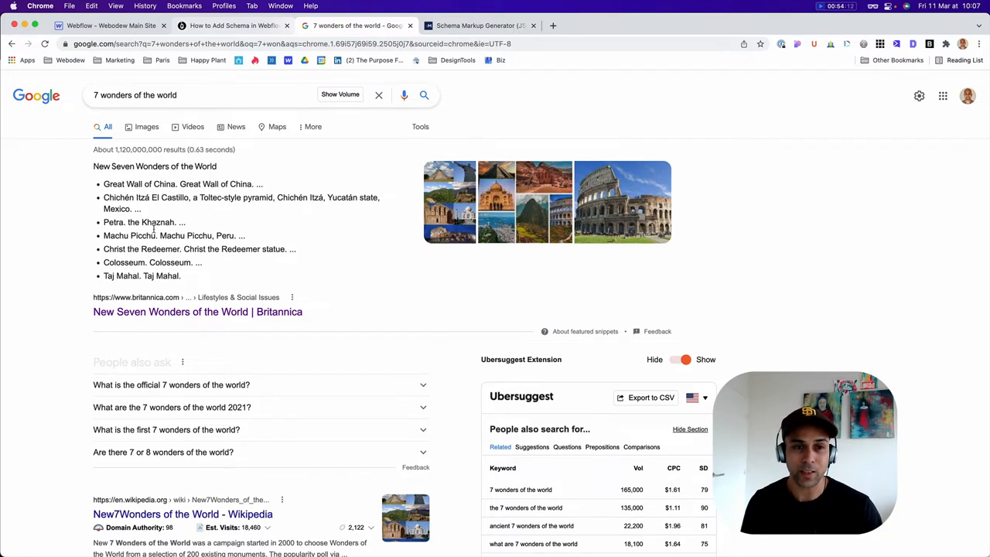
pyautogui.moveTo(564, 205)
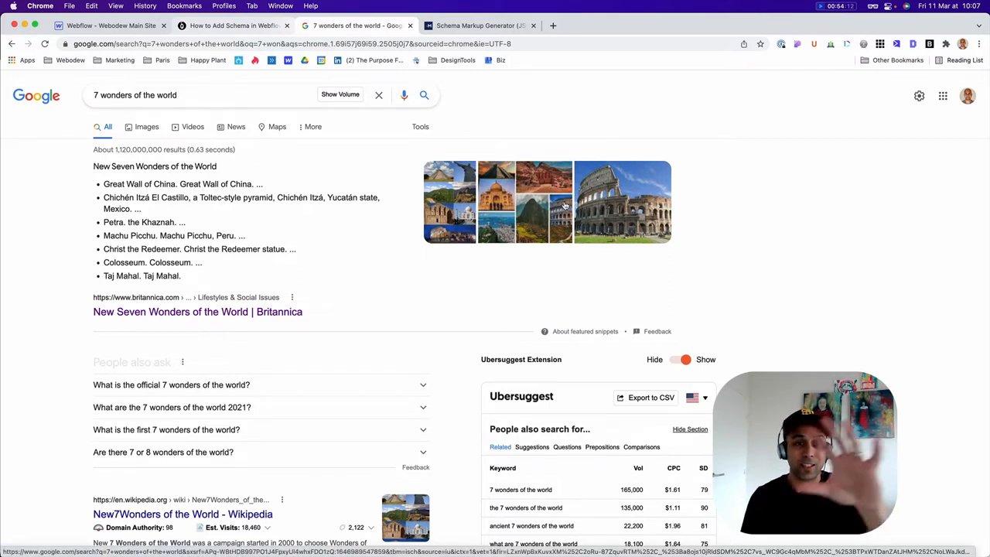
pyautogui.moveTo(534, 105)
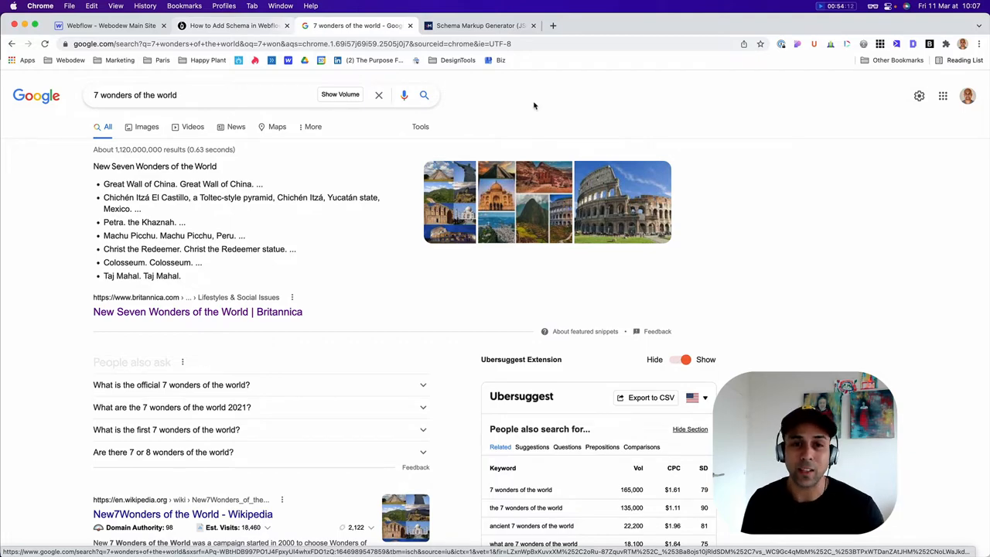
pyautogui.scroll(-3)
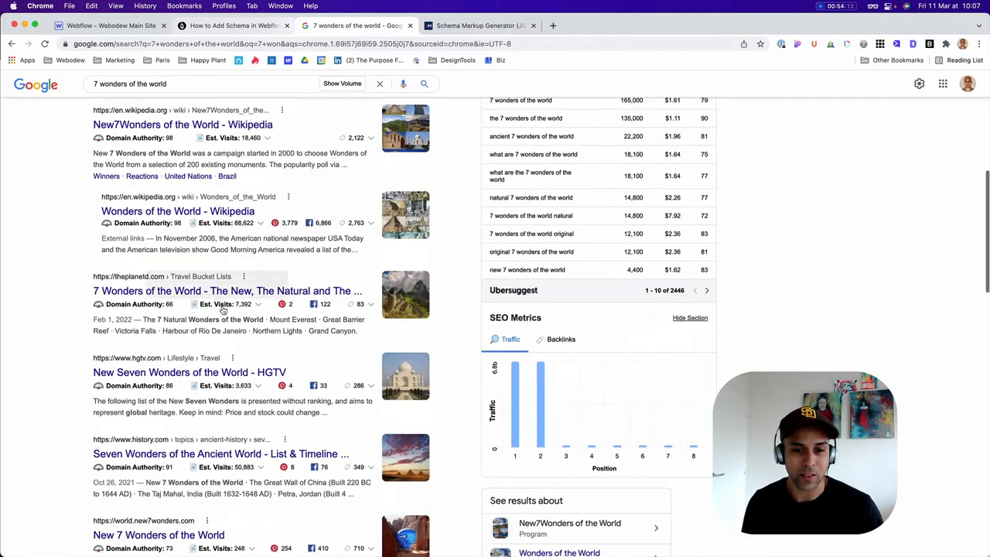
pyautogui.scroll(-3)
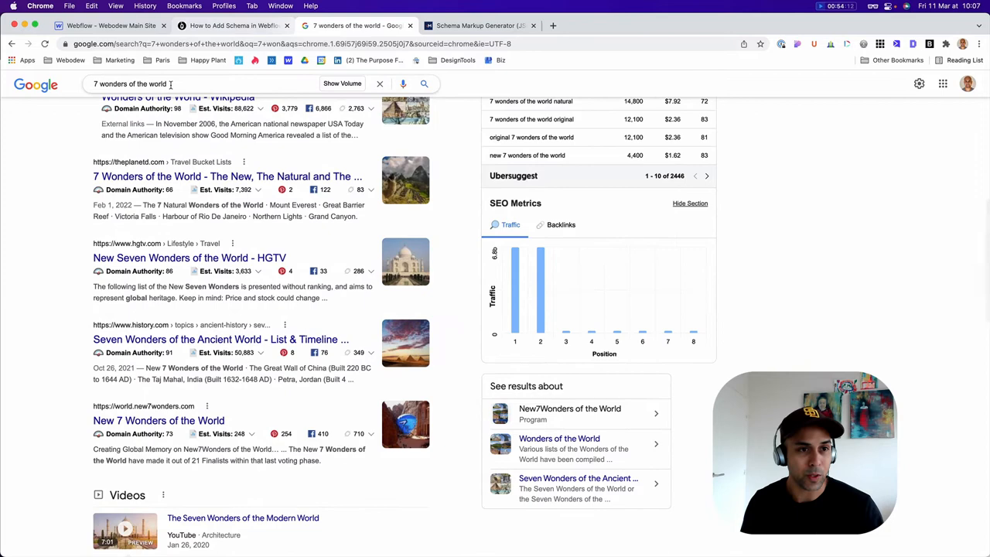
pyautogui.write('webflow')
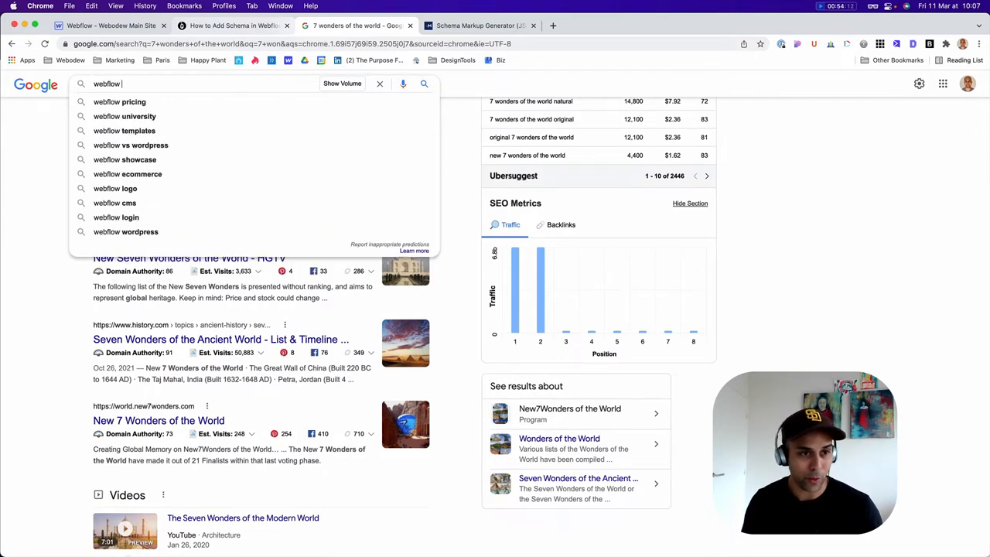
pyautogui.write('tuto')
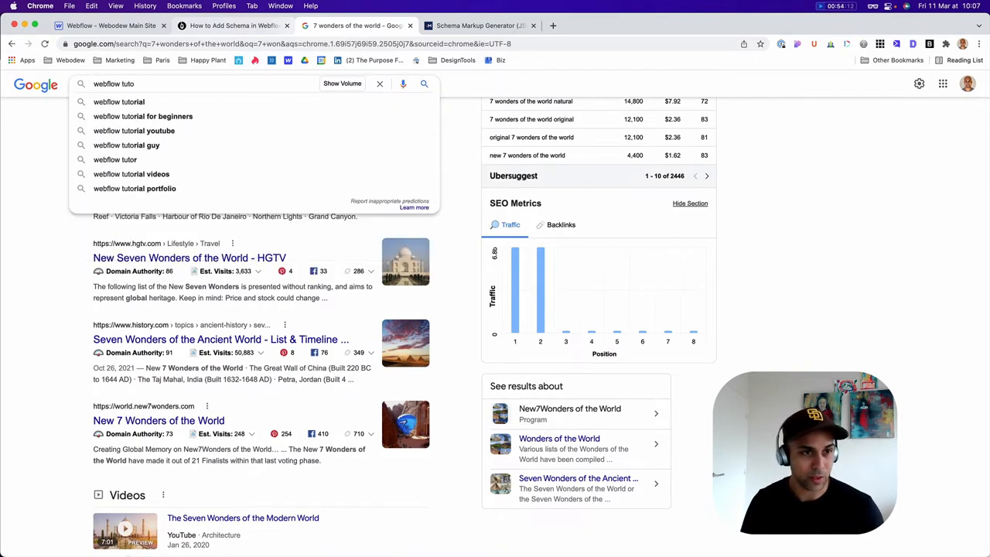
pyautogui.click(119, 101)
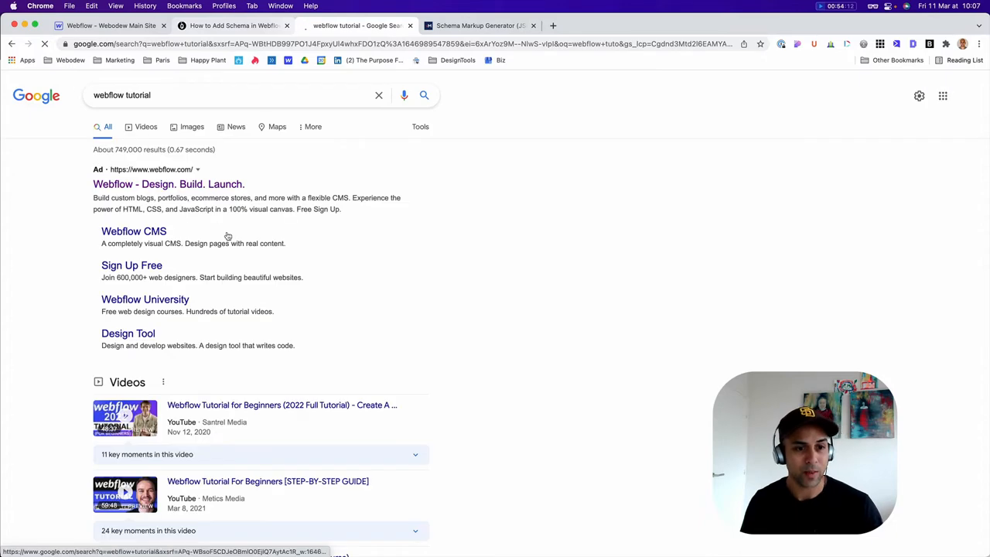
pyautogui.scroll(-3)
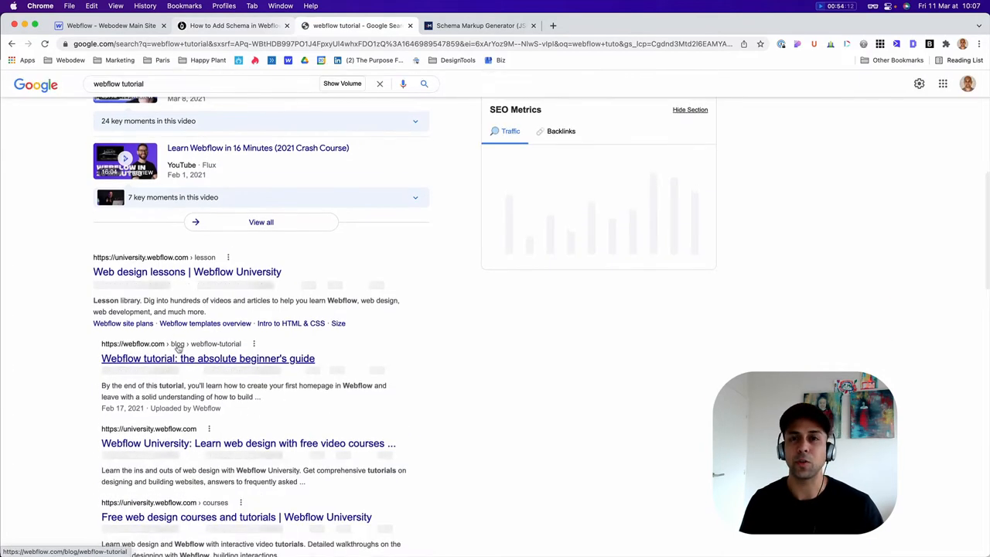
pyautogui.scroll(-3)
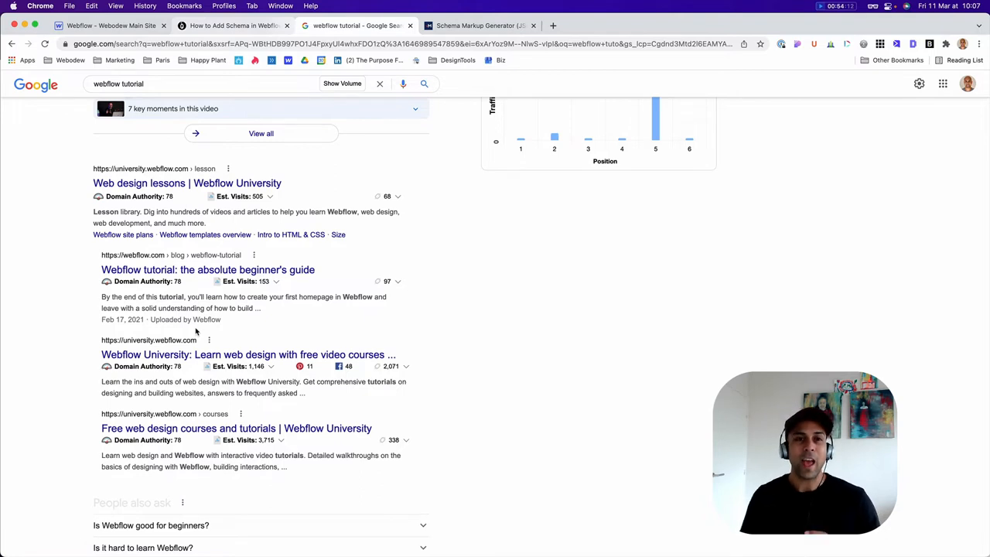
pyautogui.click(232, 25)
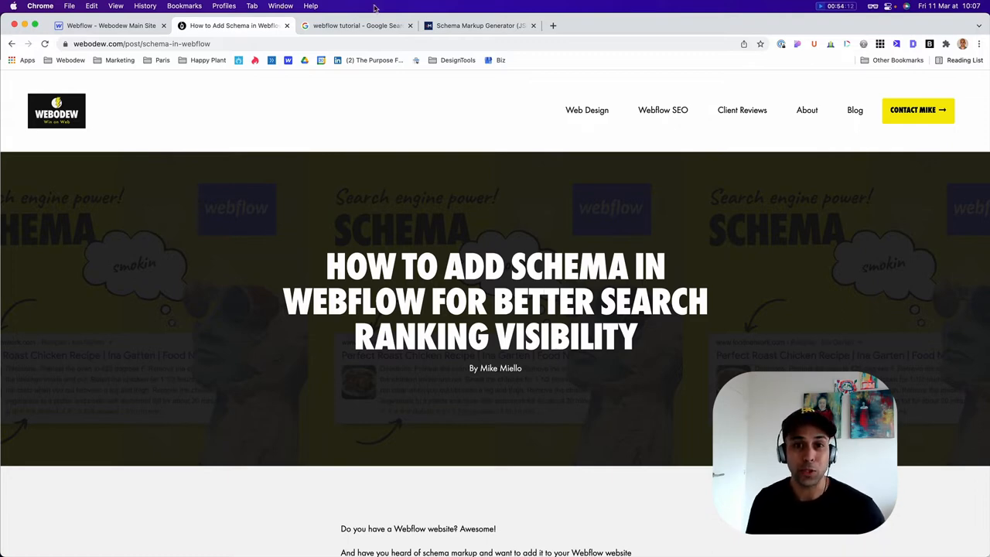
pyautogui.moveTo(479, 25)
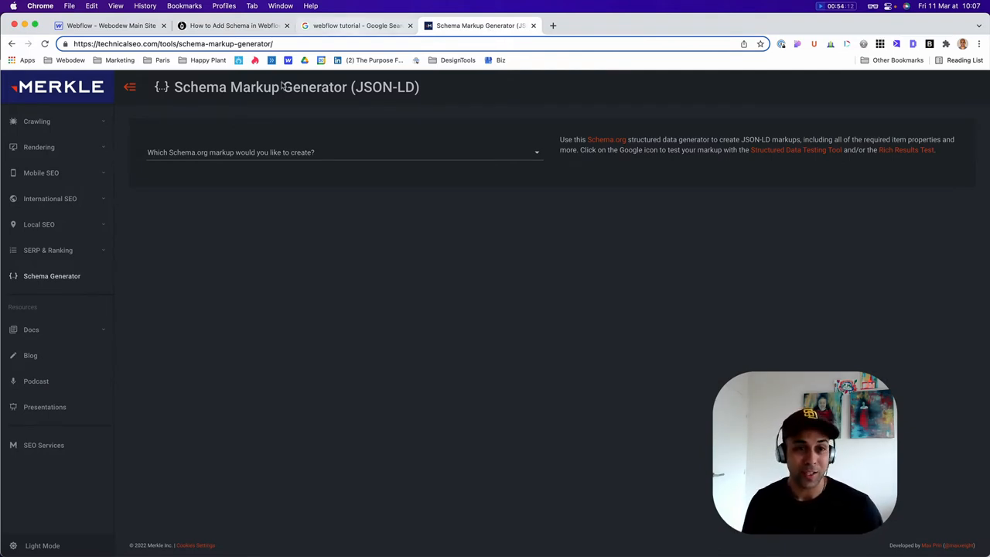
pyautogui.moveTo(333, 101)
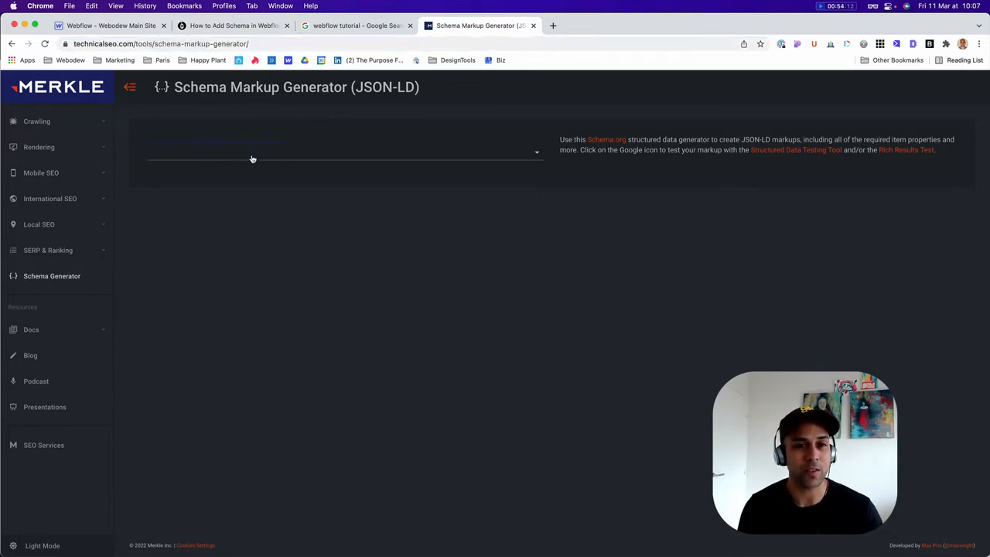
# - Open the markup type dropdown listing Article, Breadcrumb, Event, FAQ Page and How-to
pyautogui.click(341, 152)
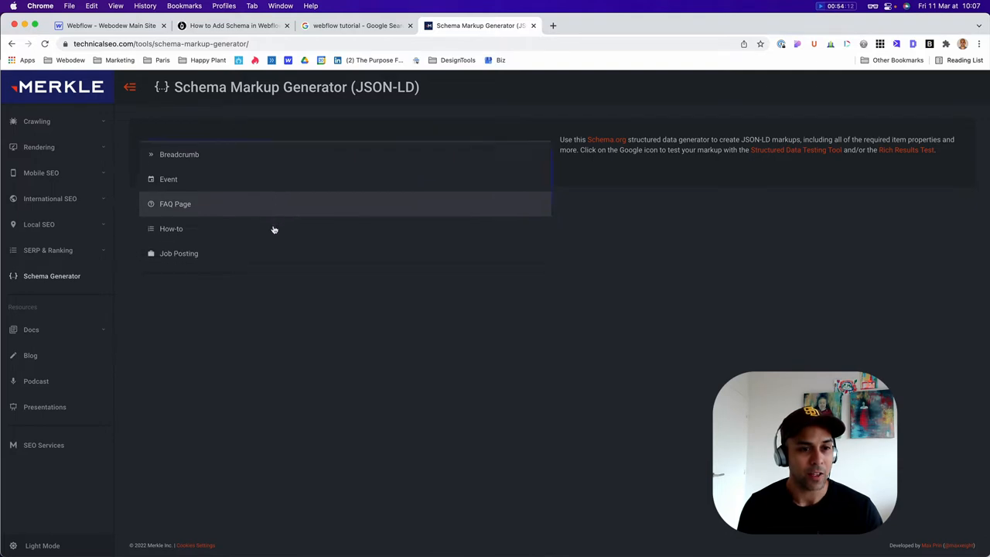
pyautogui.scroll(-3)
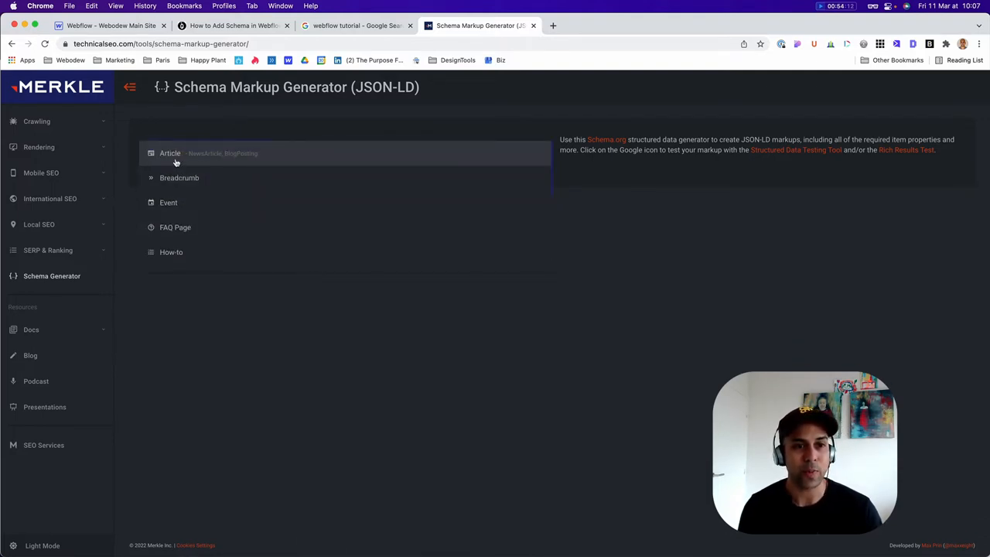
# - Choose Article as the markup type and scroll through its empty form fields
pyautogui.click(170, 152)
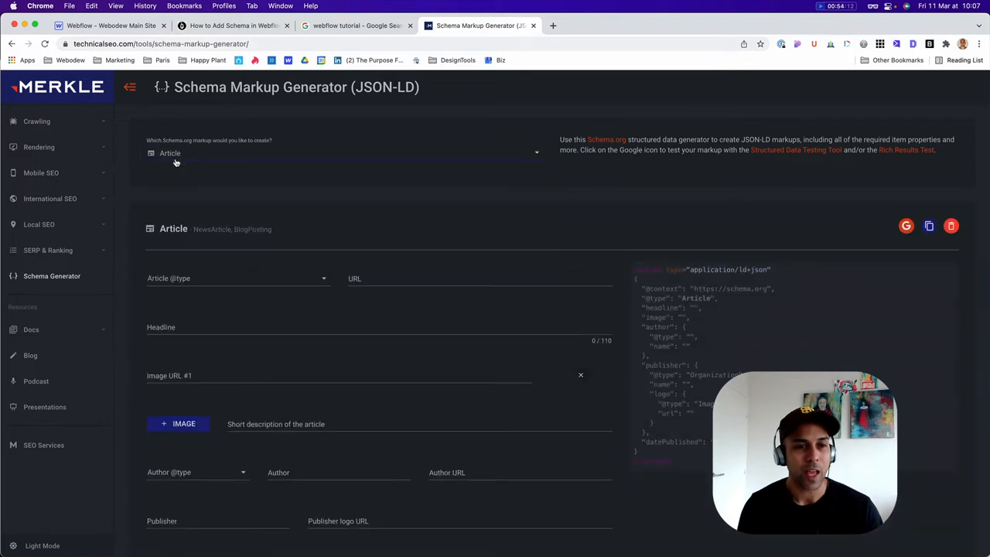
pyautogui.scroll(-3)
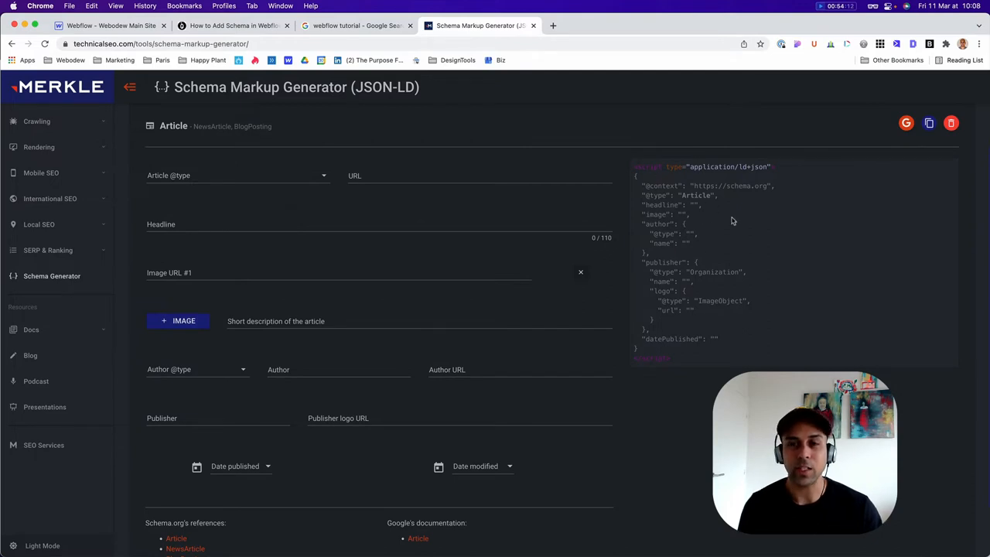
pyautogui.moveTo(728, 224)
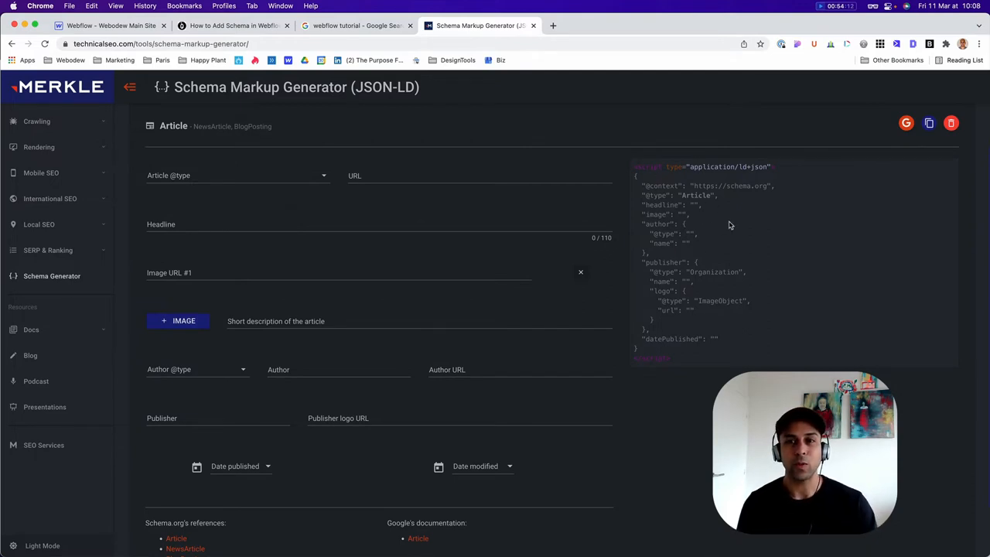
pyautogui.scroll(3)
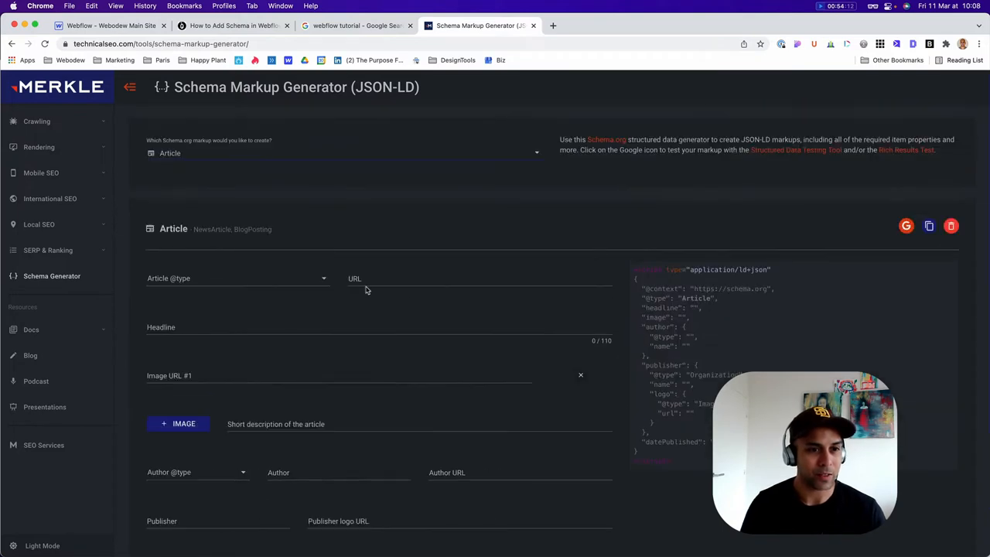
pyautogui.moveTo(175, 216)
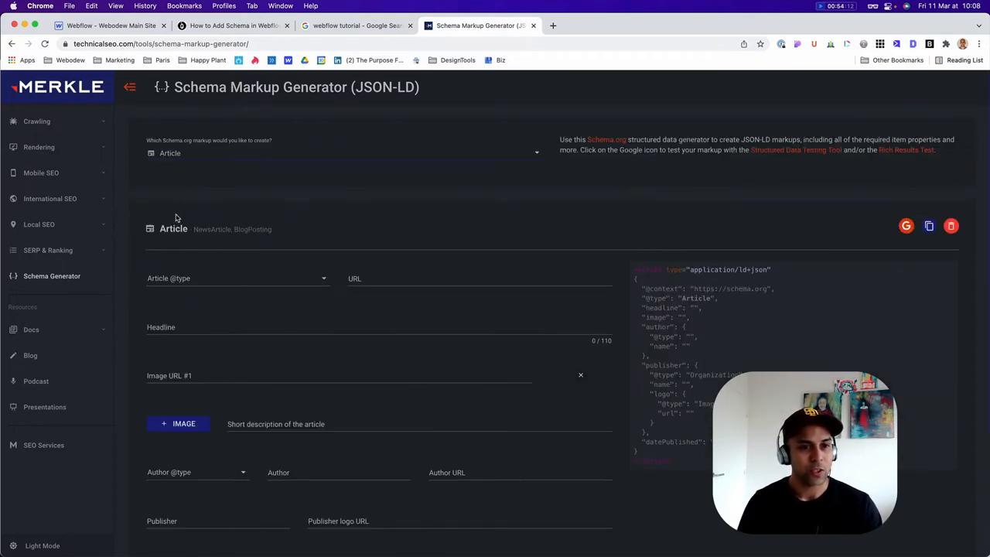
pyautogui.moveTo(242, 237)
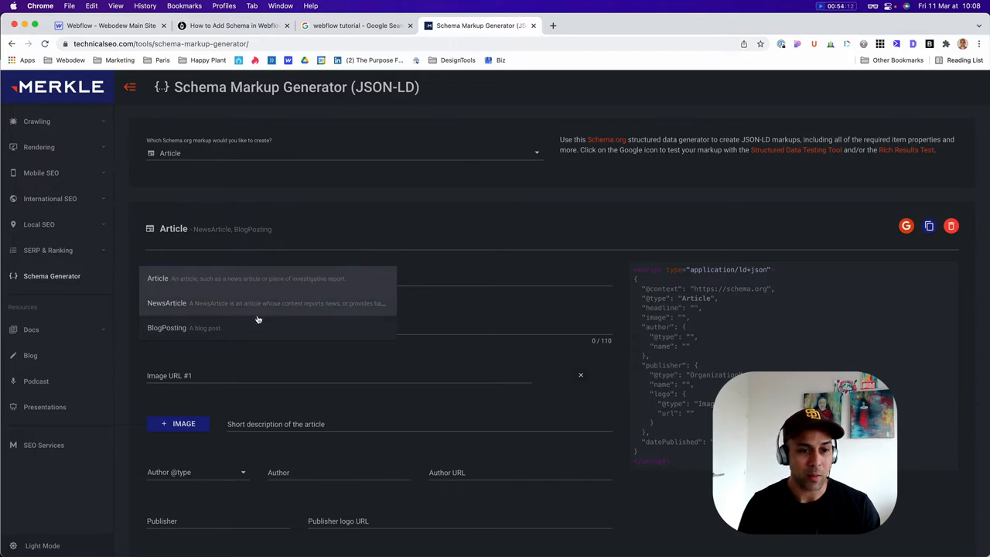
# - Set type BlogPosting and fill in the post URL and 'HOW TO ADD SCHEMA IN WEBFLOW…' headline
pyautogui.click(166, 327)
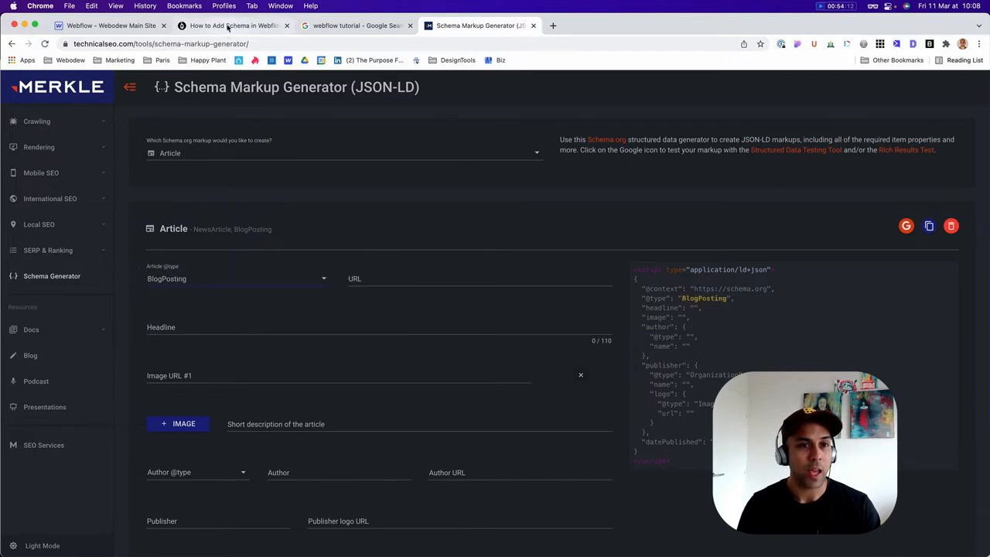
pyautogui.click(232, 25)
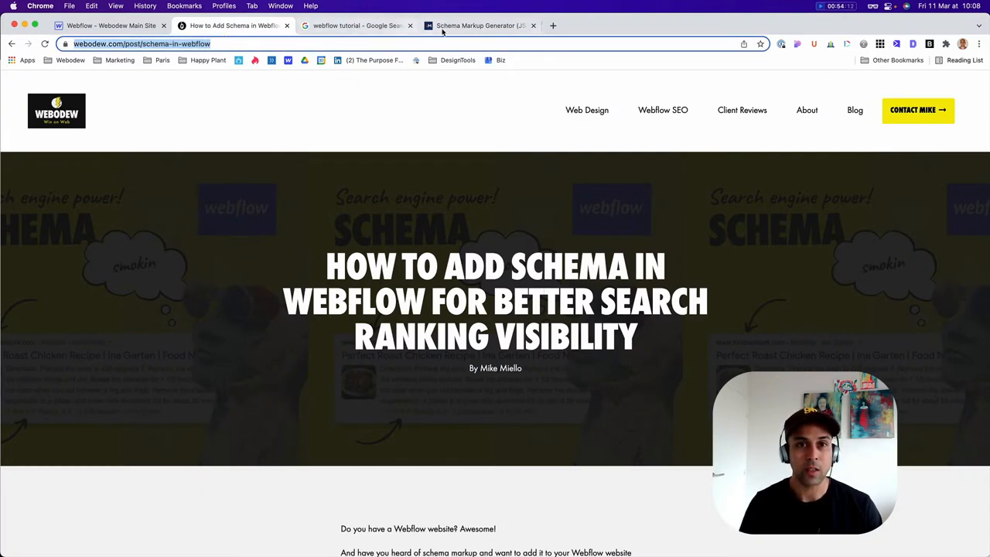
pyautogui.click(480, 26)
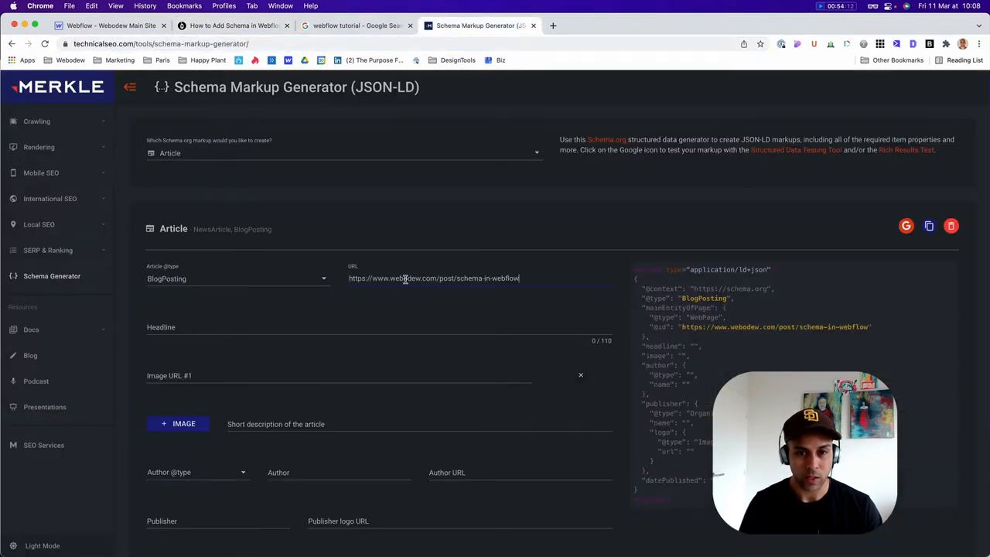
pyautogui.click(232, 25)
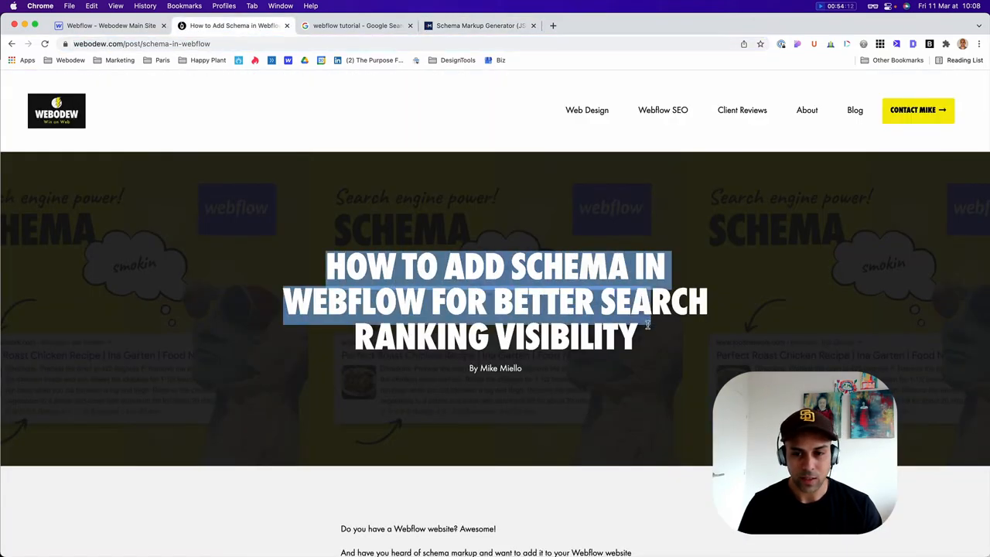
pyautogui.click(479, 25)
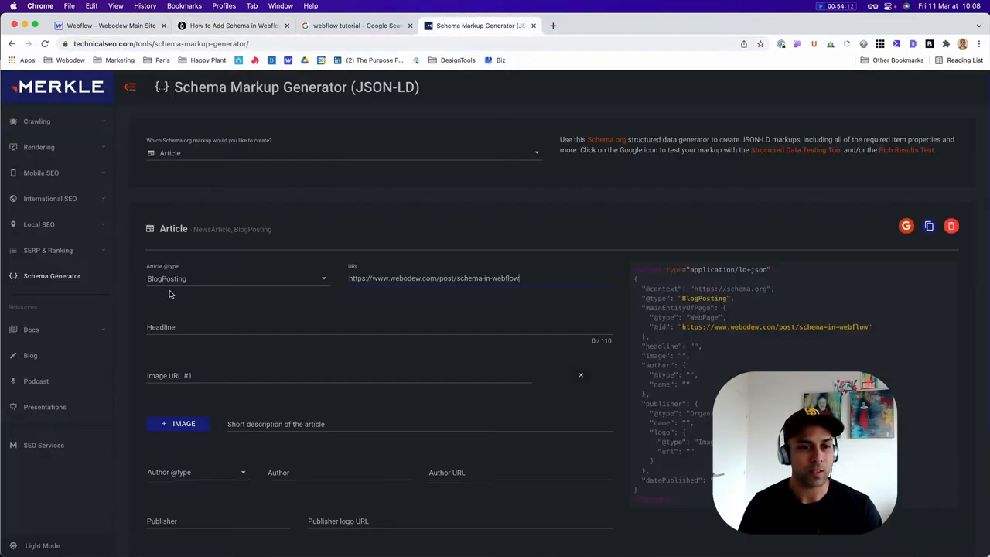
pyautogui.write('HOW TO ADD SCHEMA IN WEBFLOW FOR BETTER SEARCH RANKING VISIBILITY')
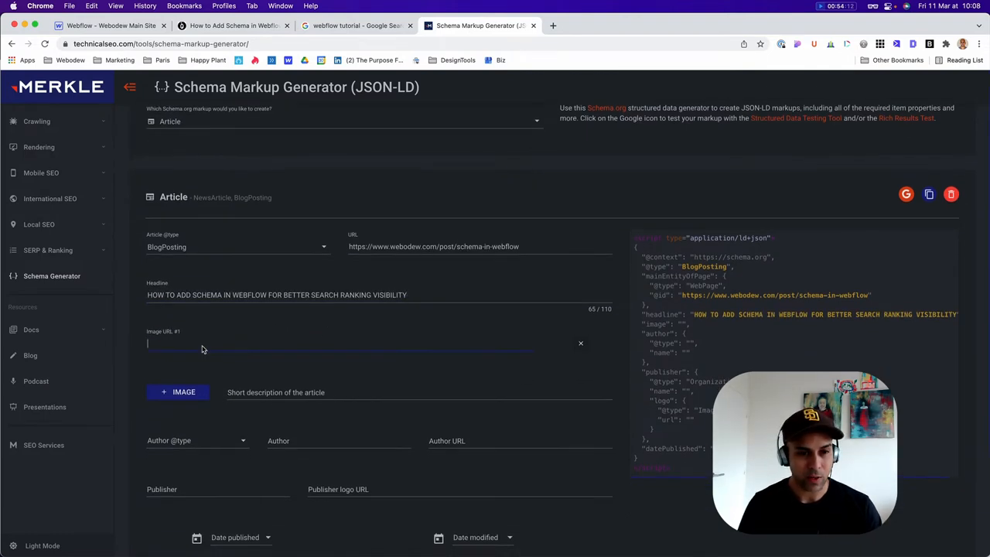
# - Add the main image and the Person author's name, then start the author URL and published date
pyautogui.scroll(3)
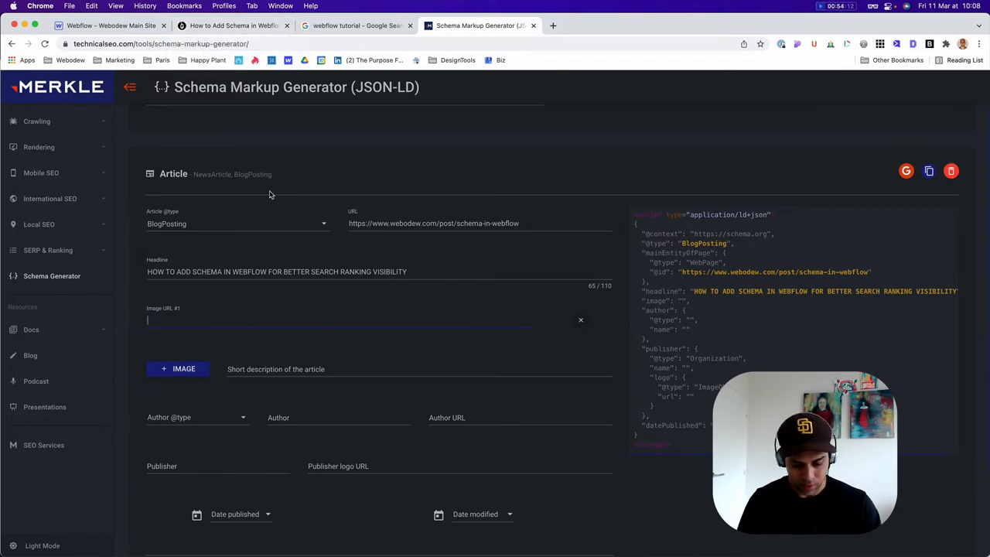
pyautogui.write('main image')
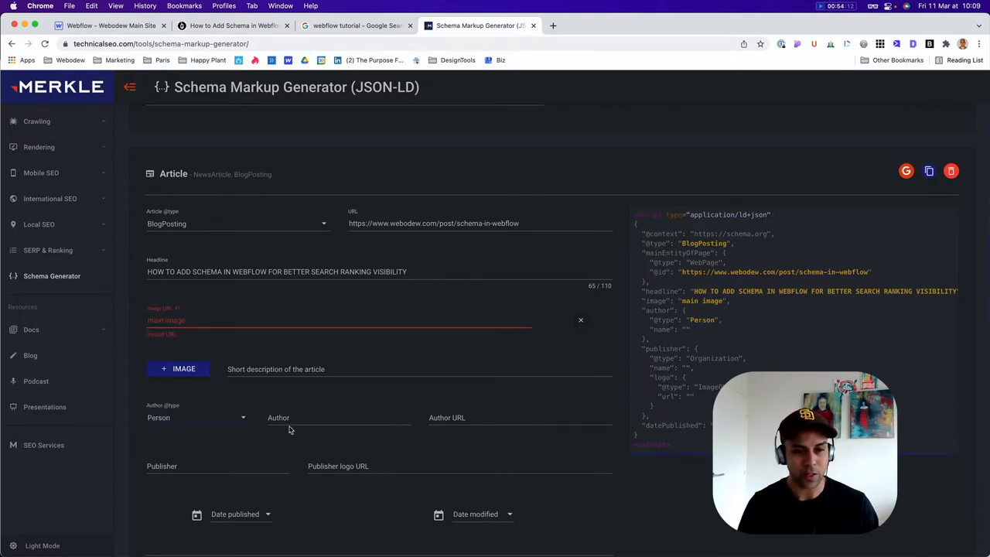
pyautogui.write('Michael Miello')
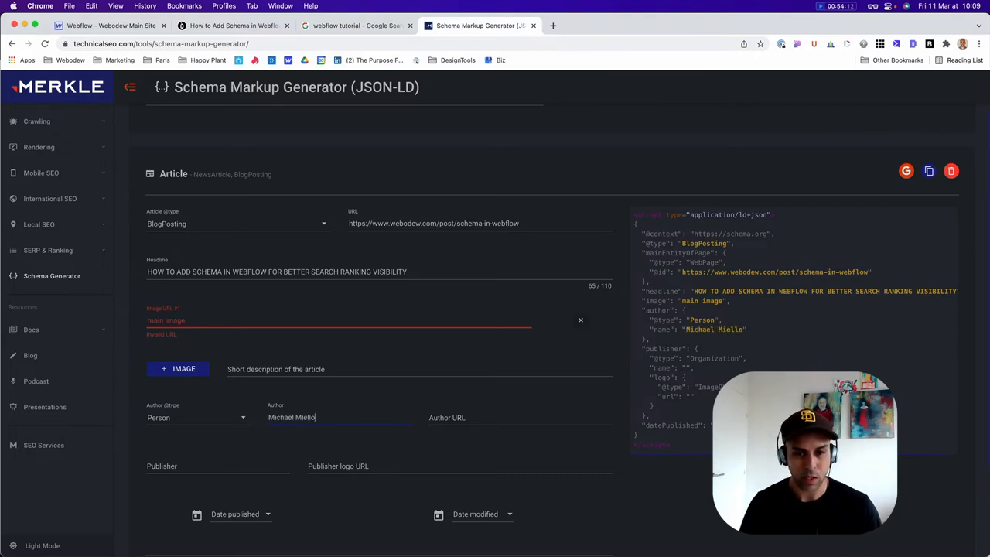
pyautogui.click(518, 417)
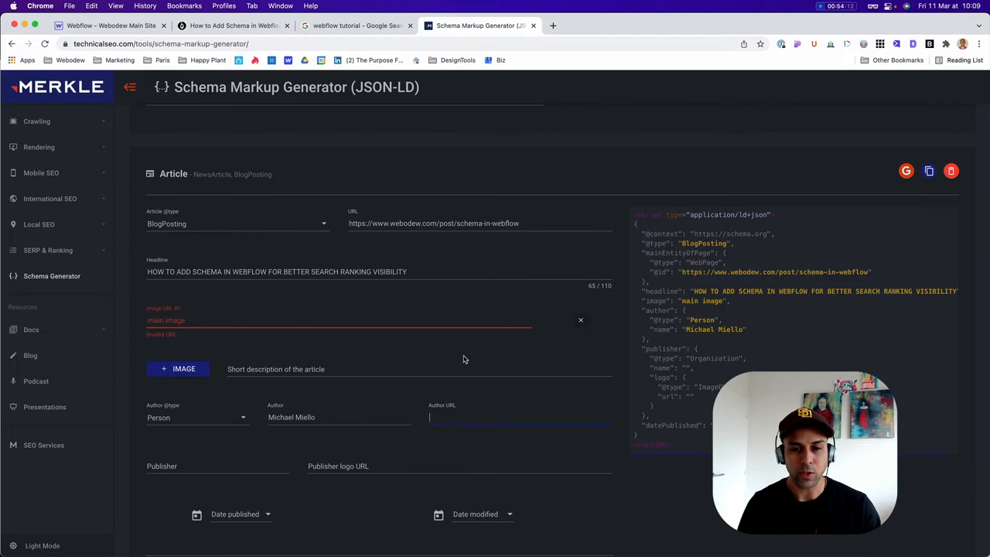
pyautogui.scroll(-3)
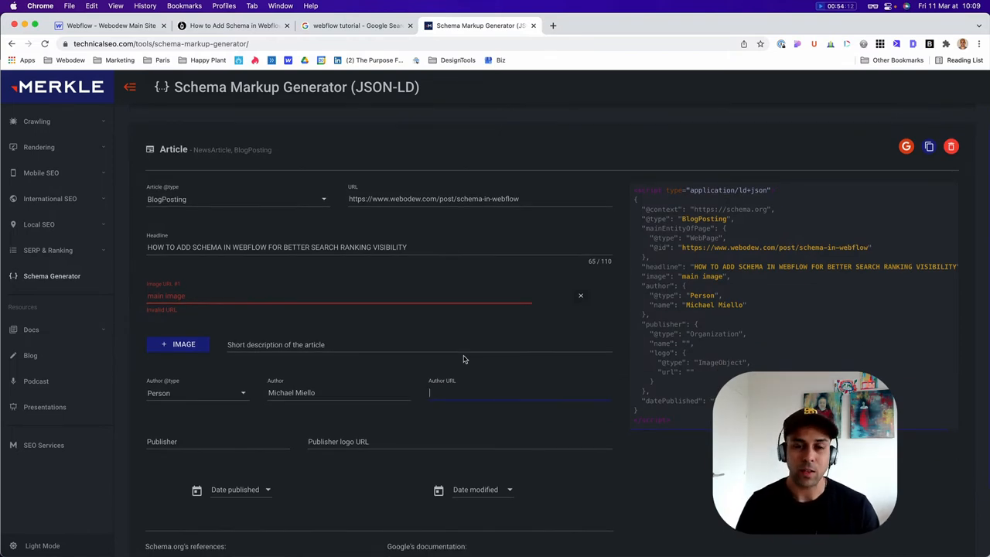
pyautogui.scroll(-3)
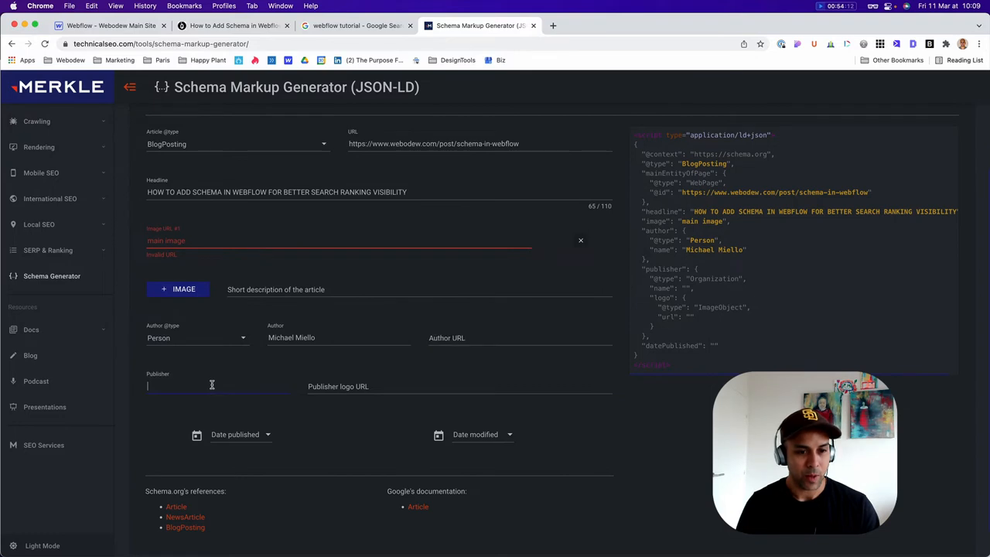
pyautogui.moveTo(300, 403)
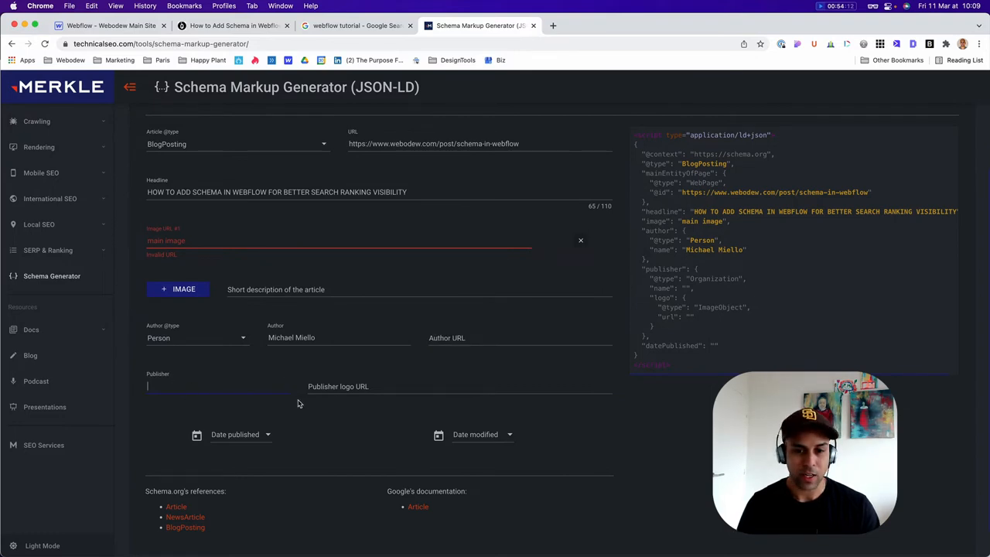
pyautogui.click(235, 434)
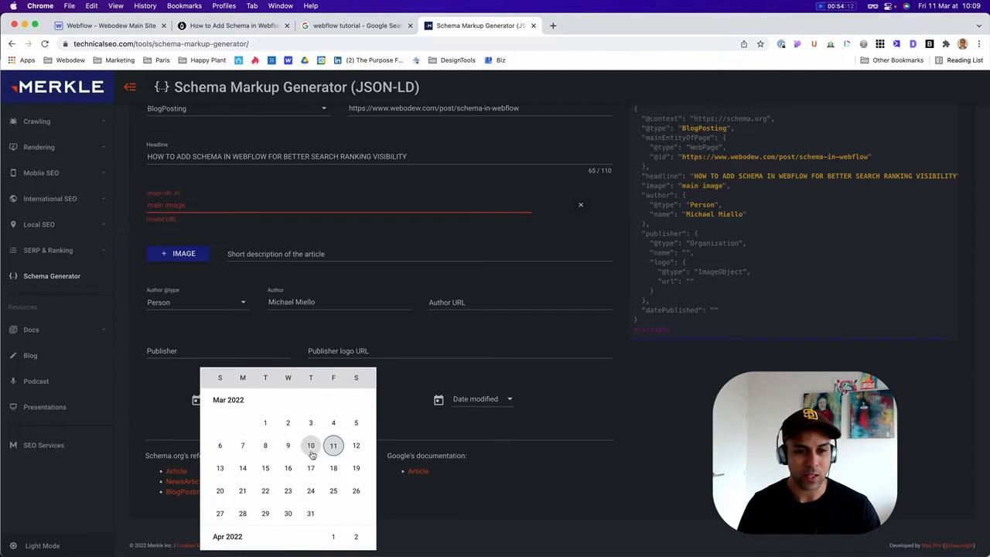
# - Choose 3/10/2022 as Date published and 3/16/2022 as Date modified
pyautogui.click(310, 445)
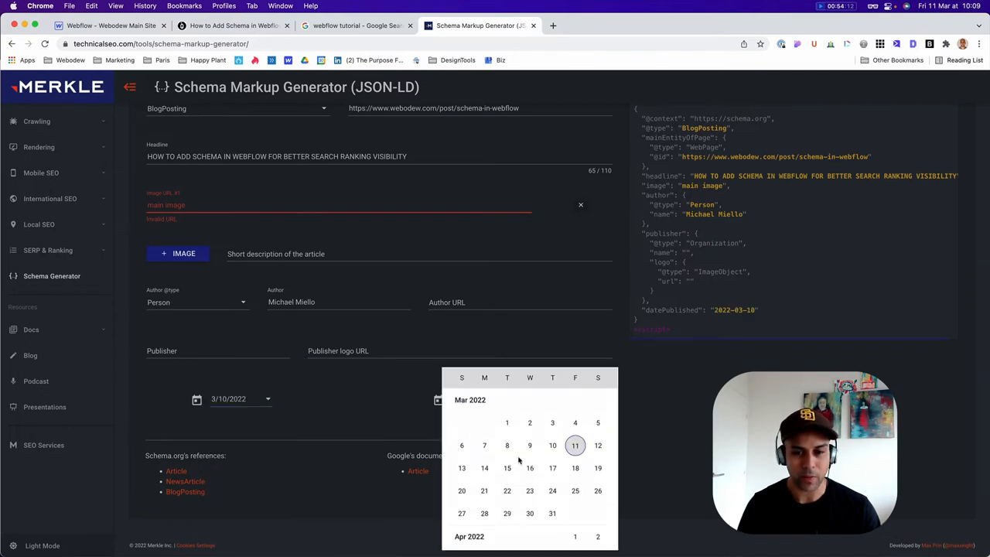
pyautogui.click(530, 467)
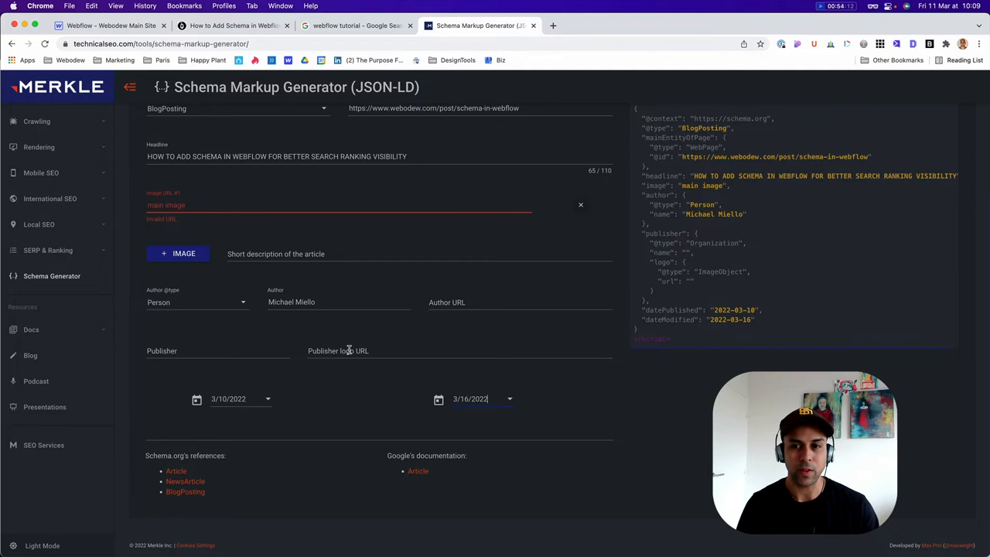
pyautogui.scroll(3)
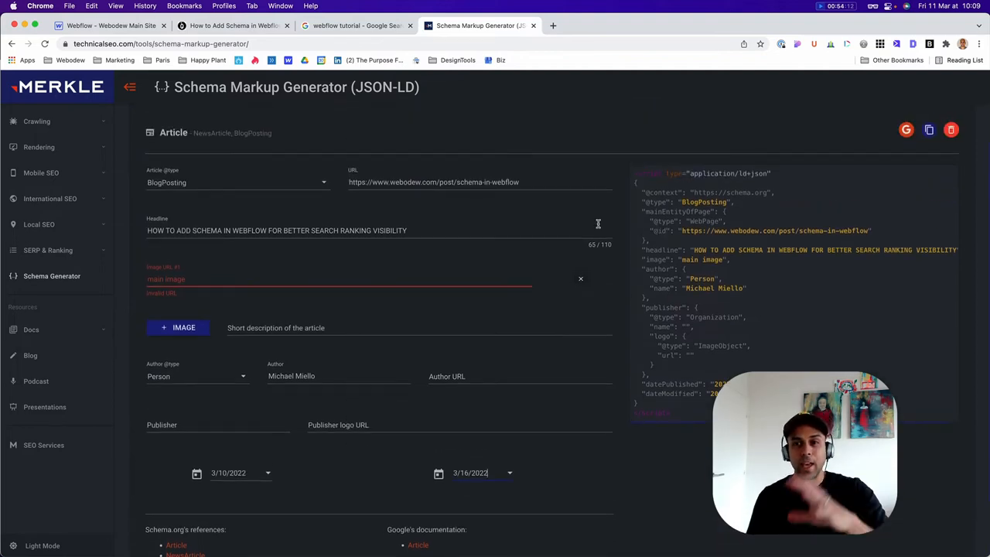
pyautogui.moveTo(788, 222)
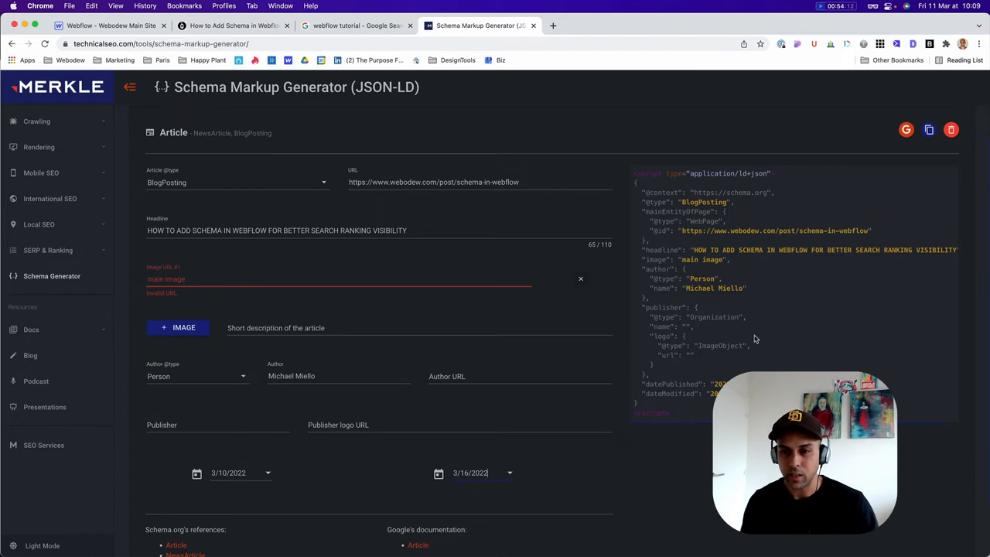
pyautogui.moveTo(678, 306)
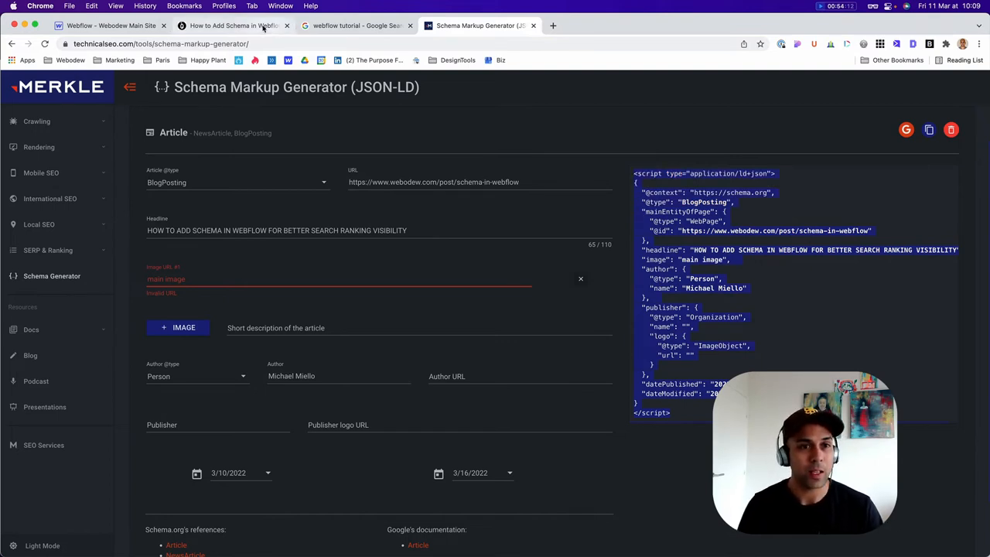
# - Switch to the 'Webflow - Webodew Main Site' designer tab
pyautogui.click(111, 26)
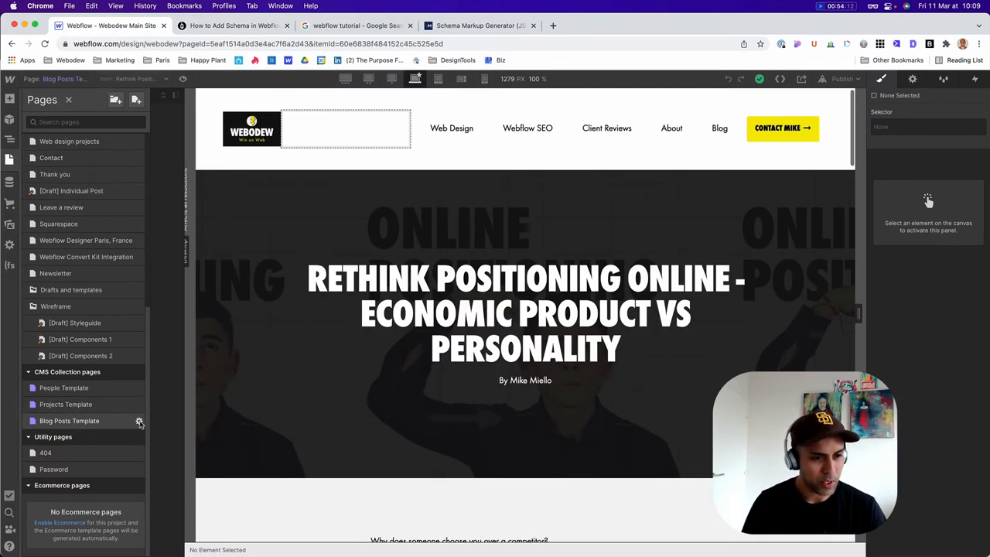
# - Open the Blog Posts Template settings and paste the schema into the Before </body> code
pyautogui.click(137, 421)
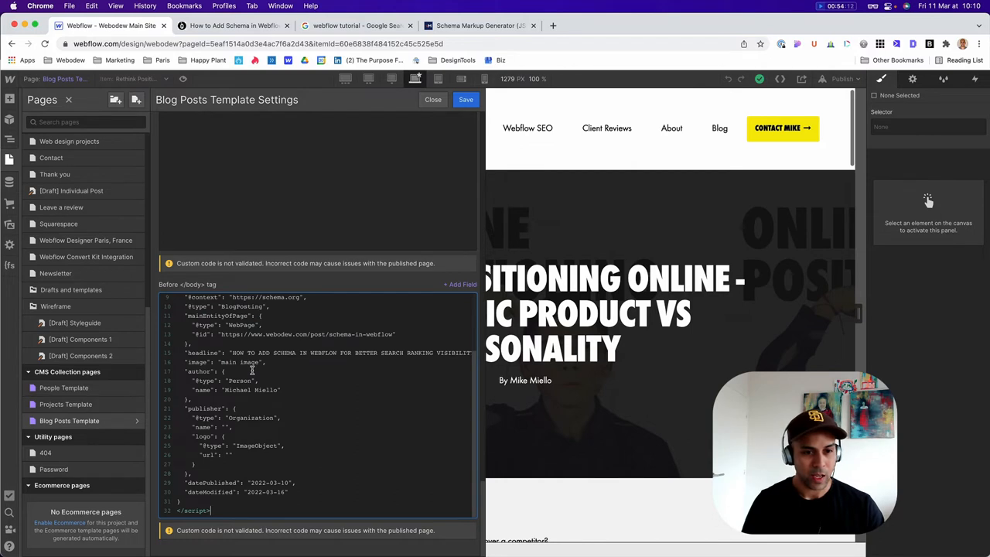
pyautogui.scroll(3)
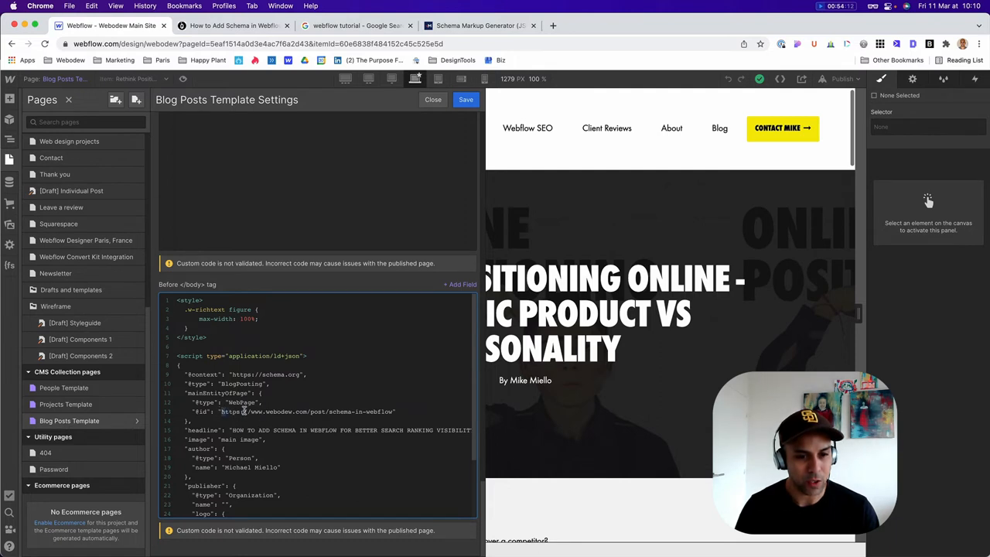
pyautogui.doubleClick(307, 411)
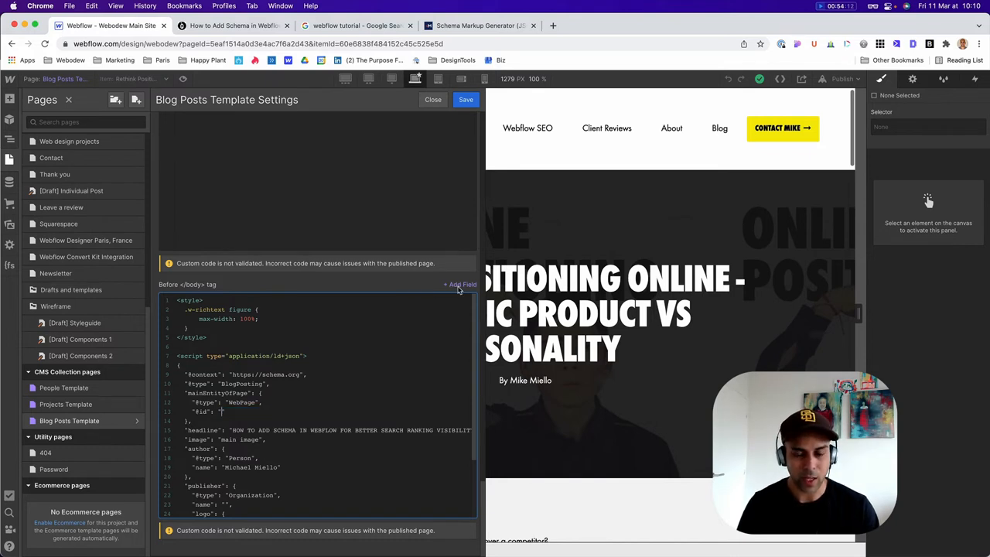
pyautogui.click(462, 284)
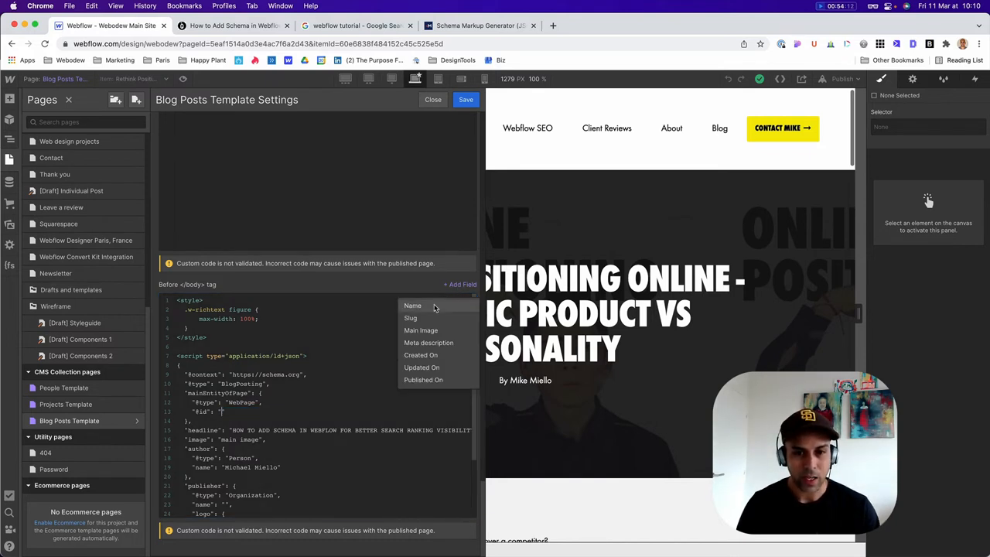
pyautogui.click(410, 317)
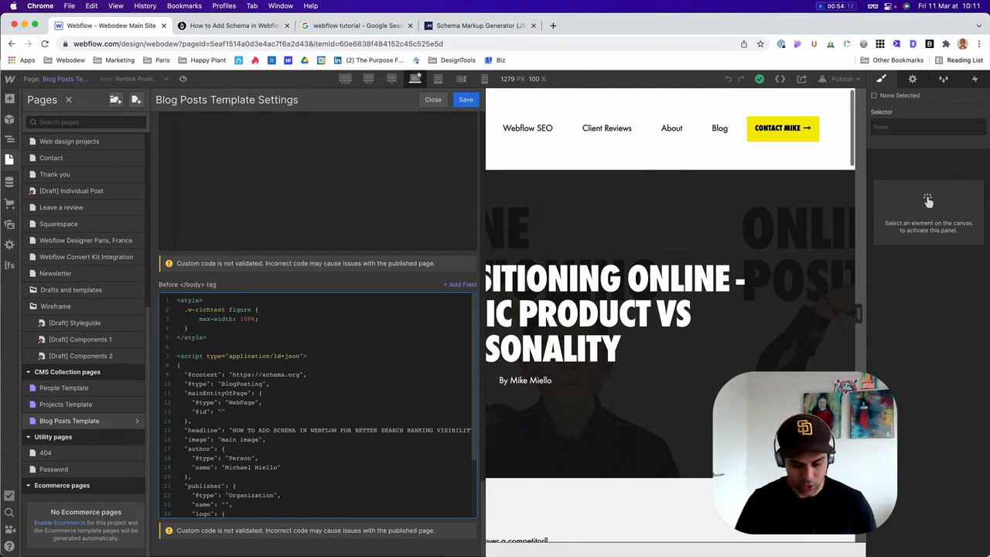
pyautogui.write('https://www.webdew.com/blog/')
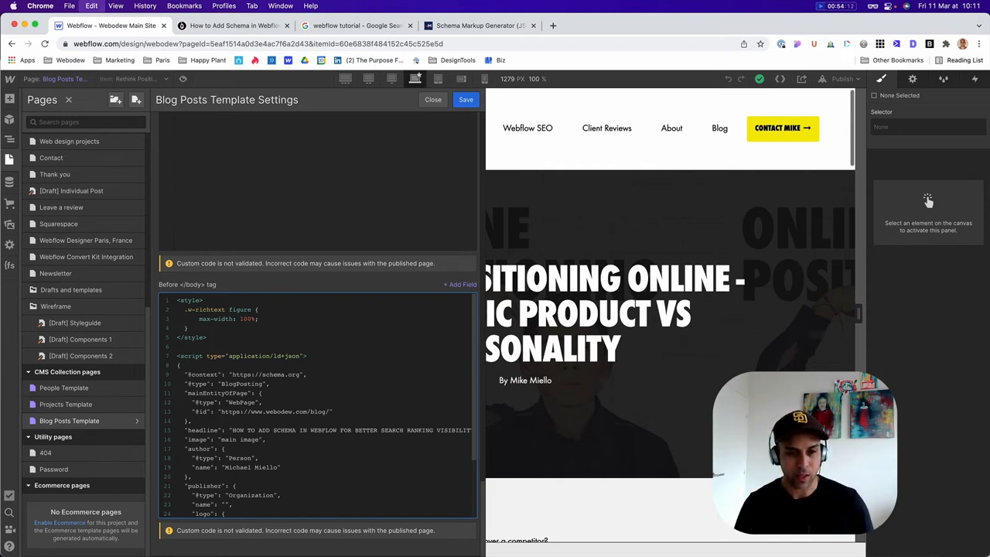
pyautogui.scroll(-3)
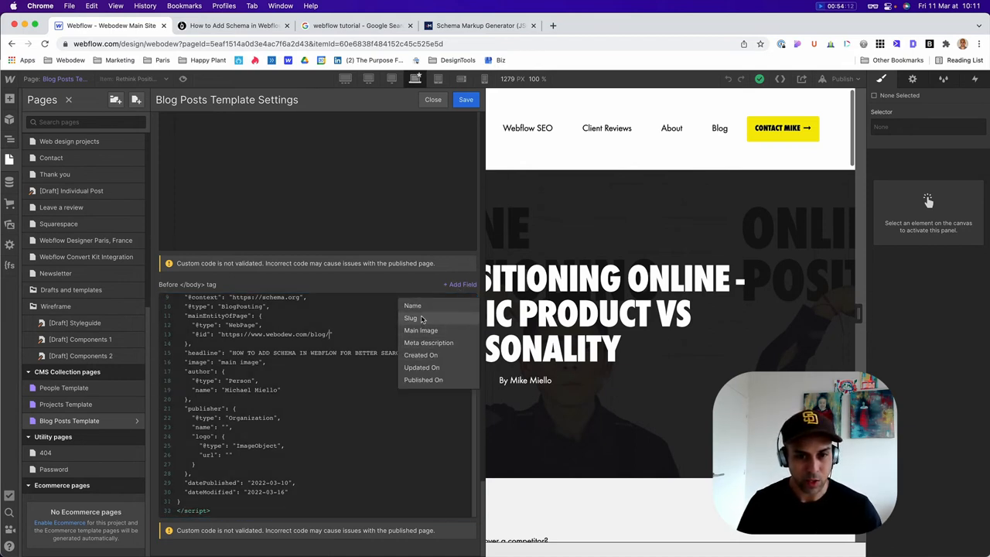
pyautogui.click(412, 318)
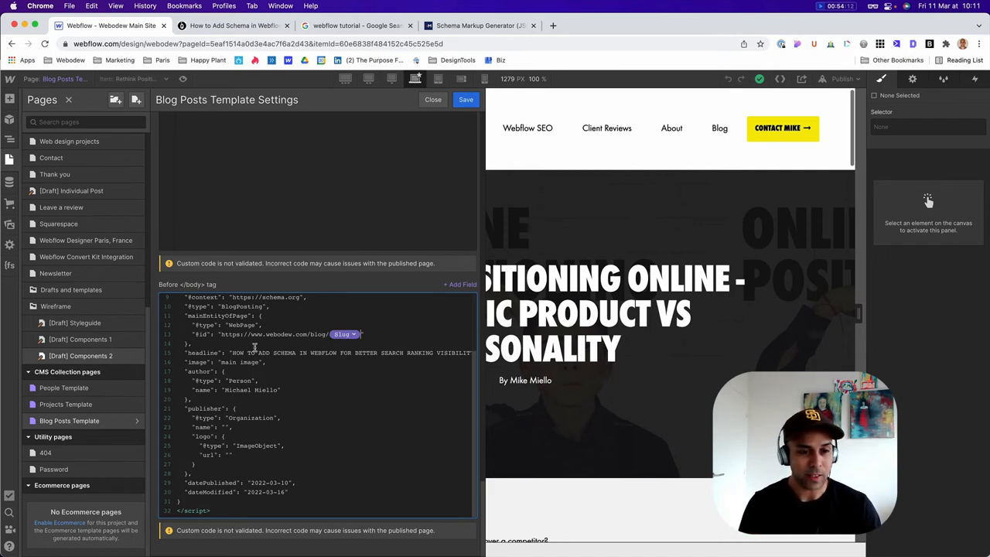
pyautogui.doubleClick(259, 353)
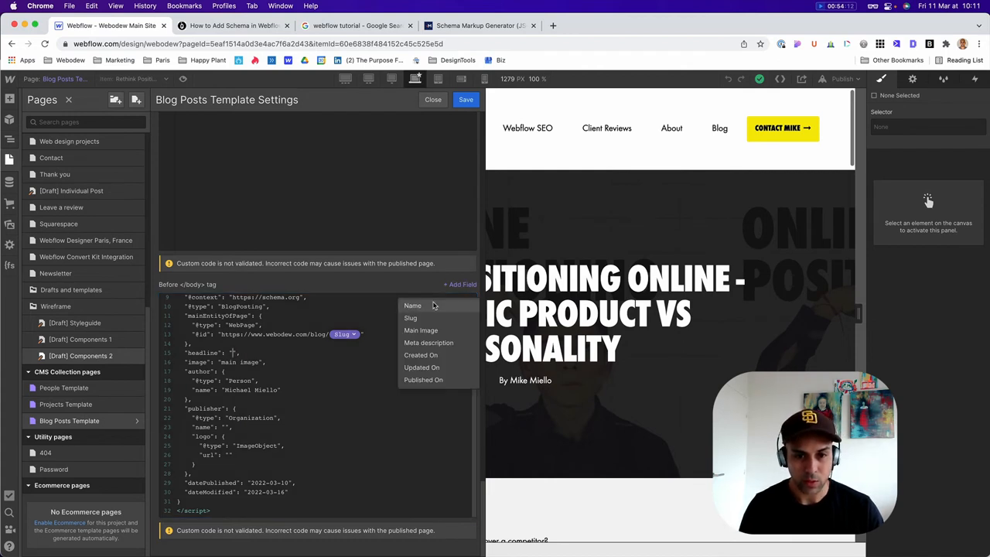
# - Bind the headline to the CMS Name field and the image to Main Image
pyautogui.click(412, 305)
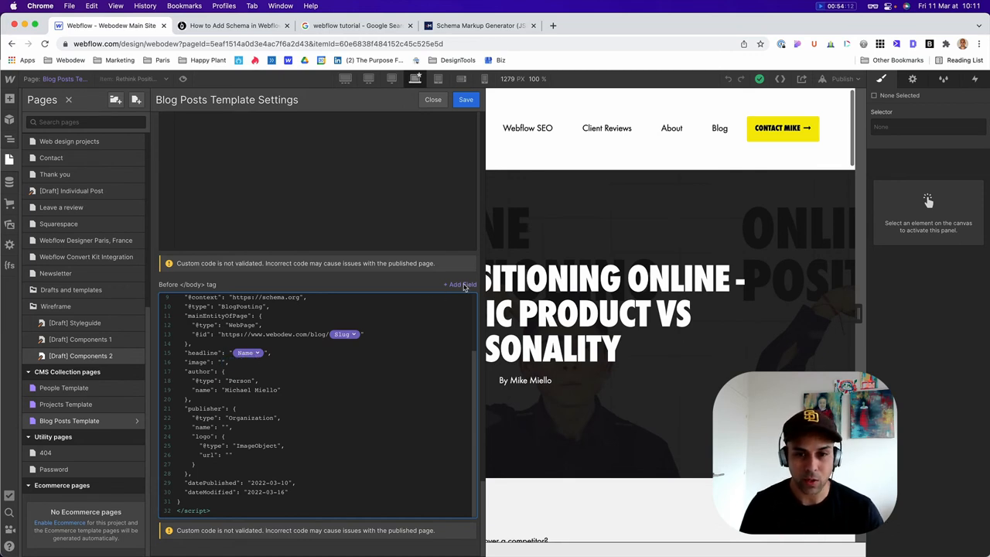
pyautogui.click(462, 284)
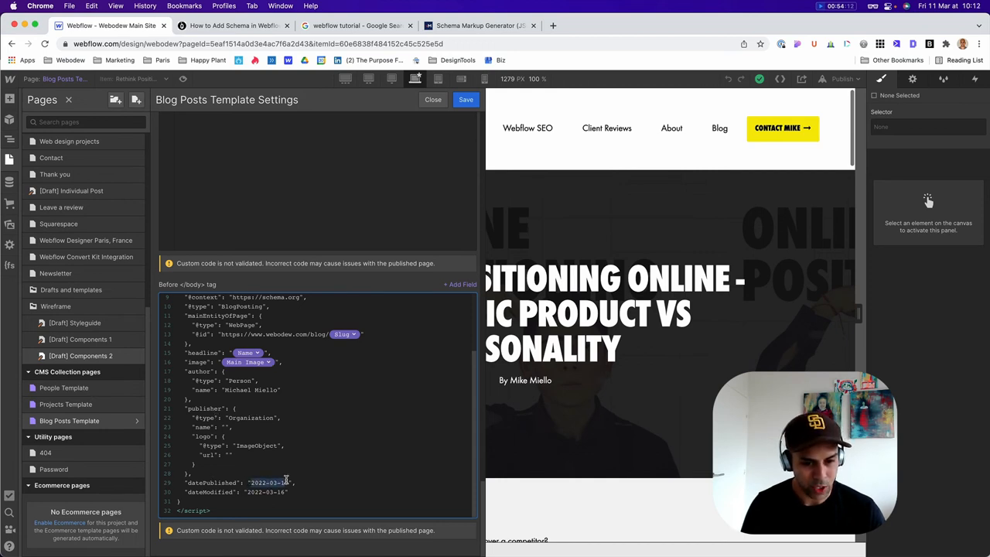
# - Insert Published On and Updated On fields for the two dates and save the settings
pyautogui.click(459, 284)
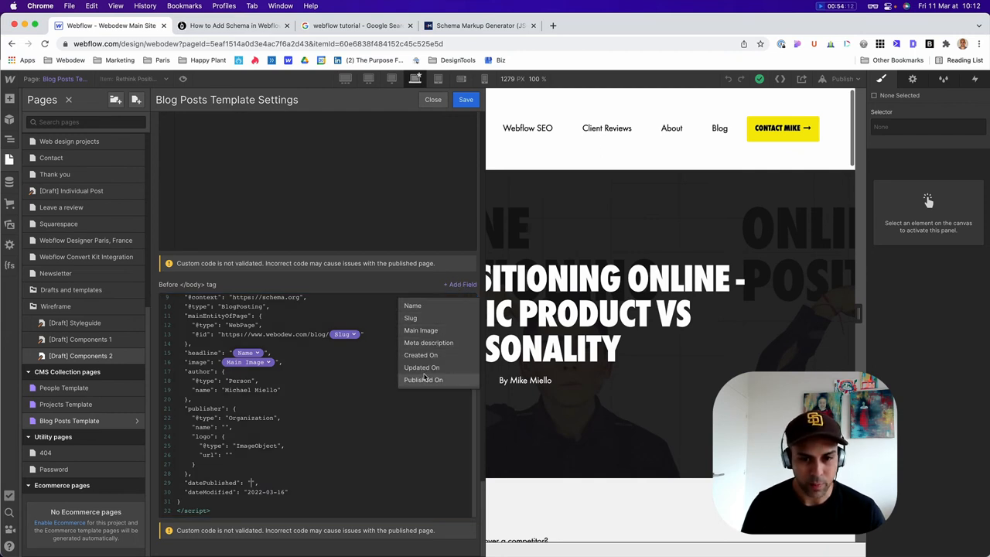
pyautogui.click(422, 379)
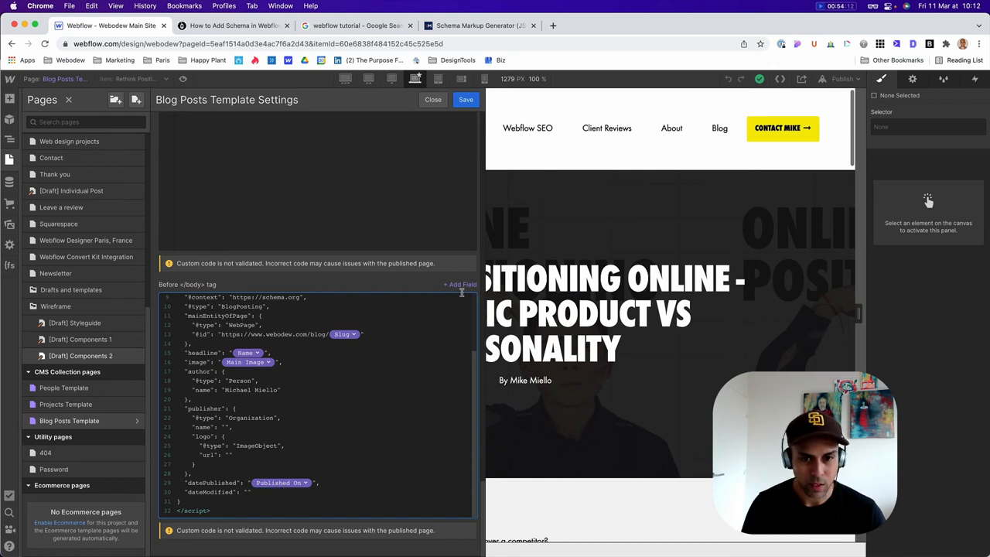
pyautogui.click(461, 283)
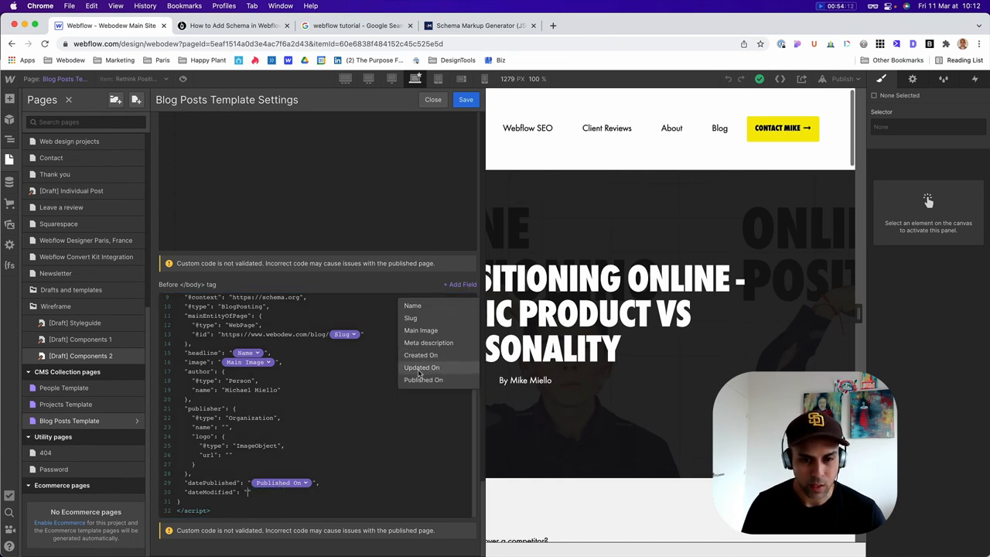
pyautogui.click(421, 367)
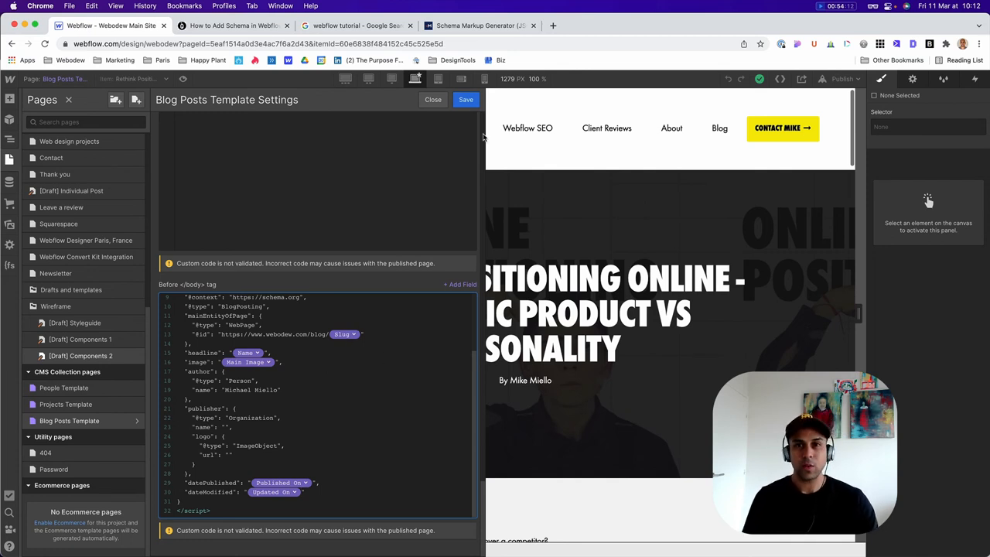
pyautogui.click(433, 99)
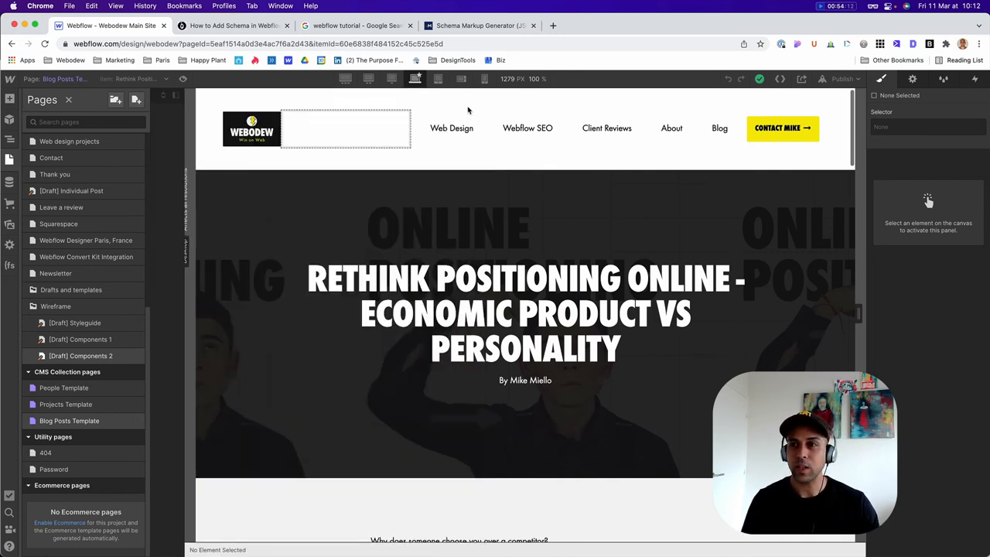